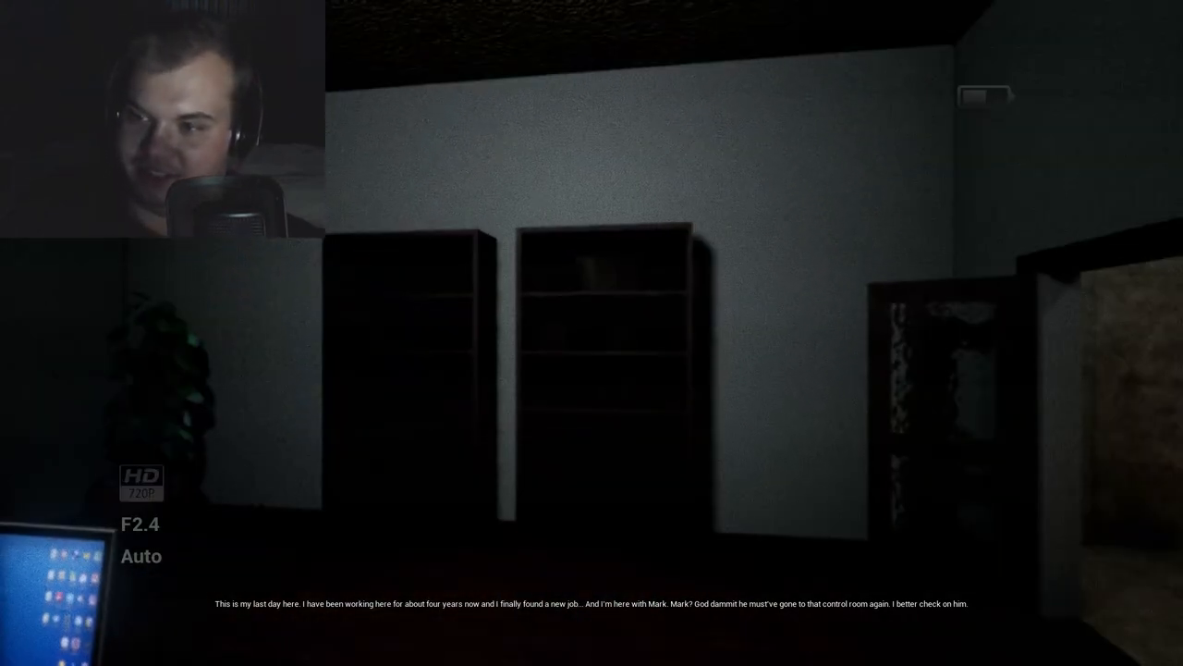
{"action": "mouse_move", "coordinate": [592, 333]}
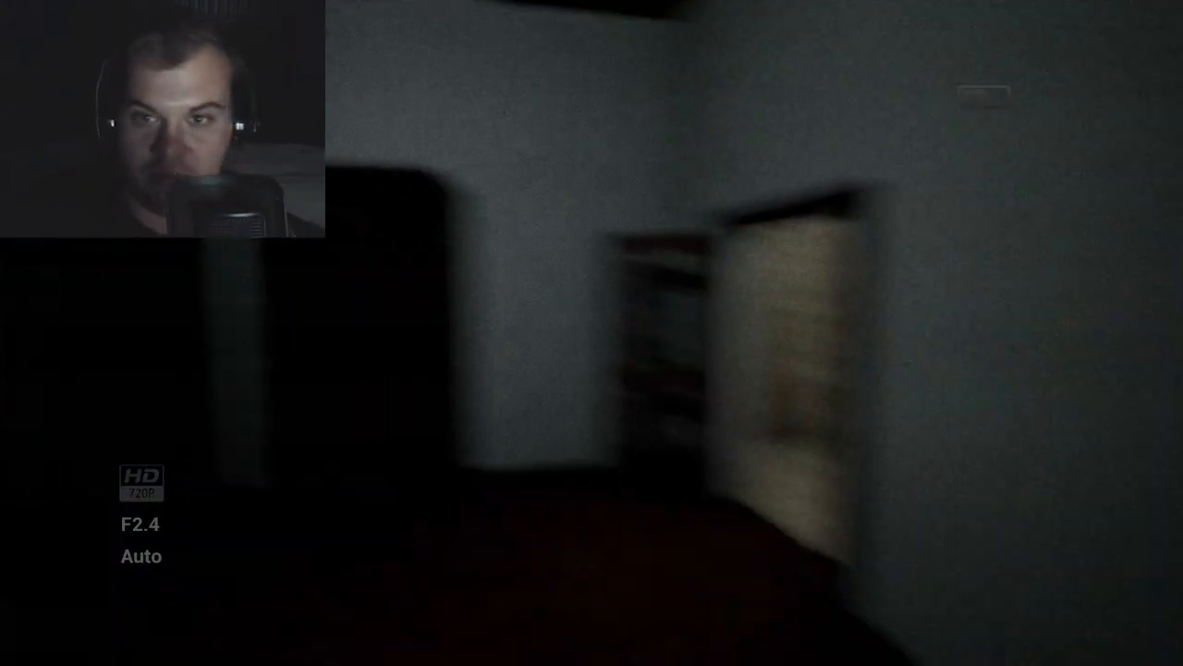
{"action": "mouse_move", "coordinate": [591, 333]}
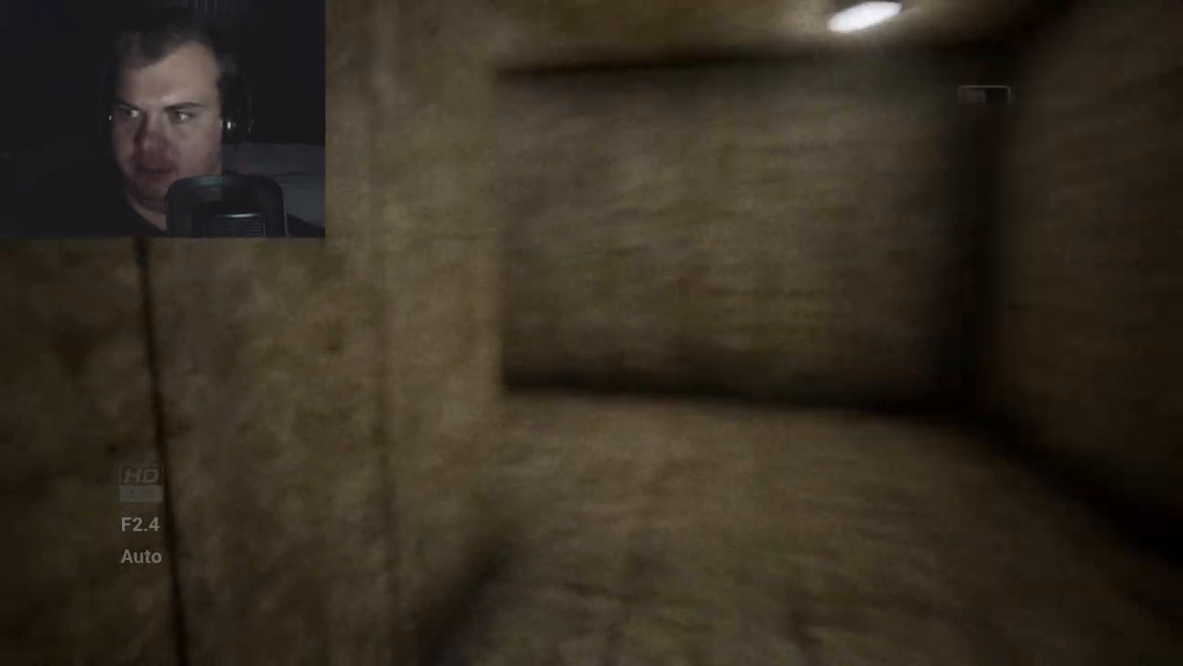
{"action": "mouse_move", "coordinate": [592, 333]}
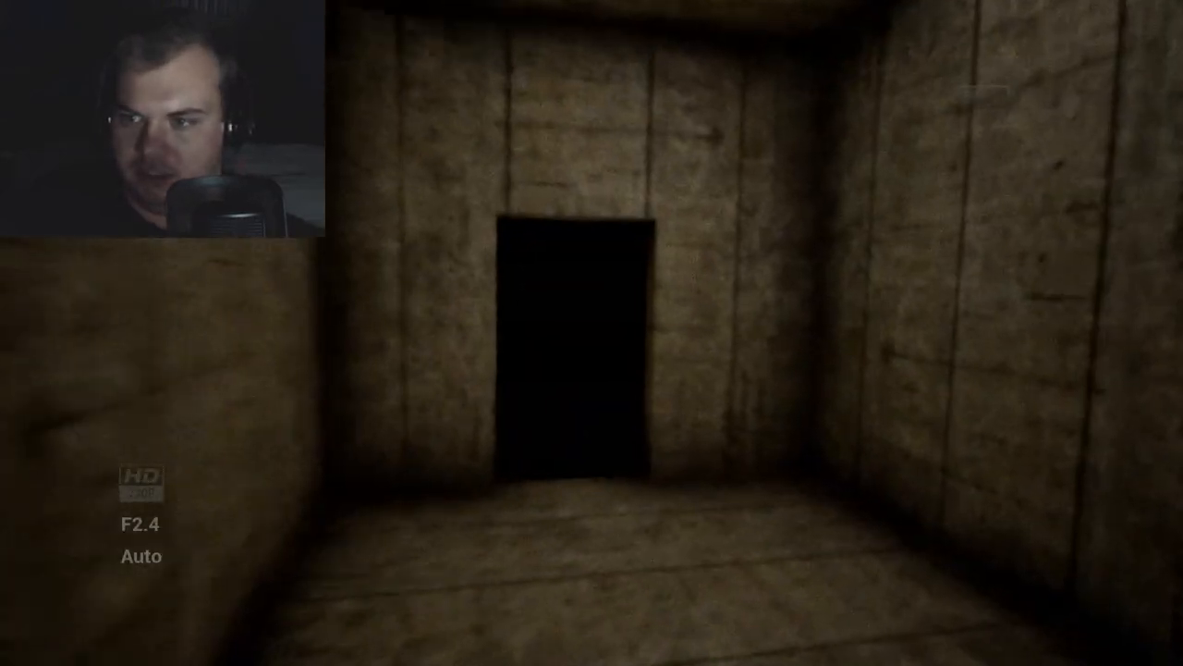
{"action": "key", "text": "w"}
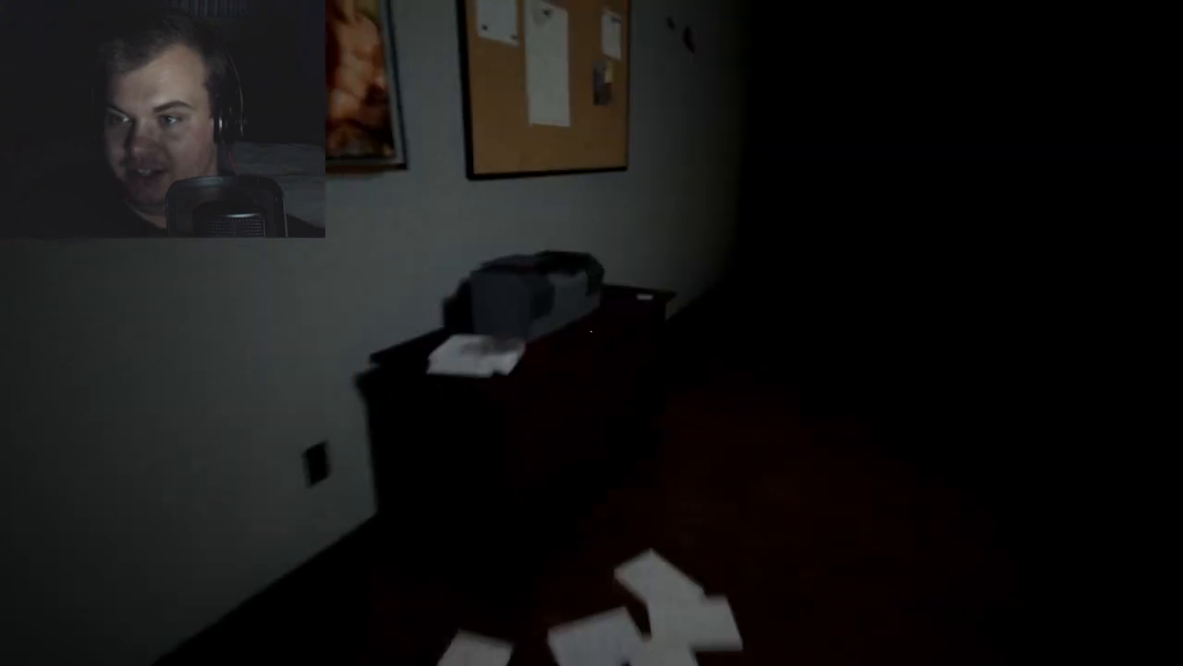
{"action": "mouse_move", "coordinate": [592, 333]}
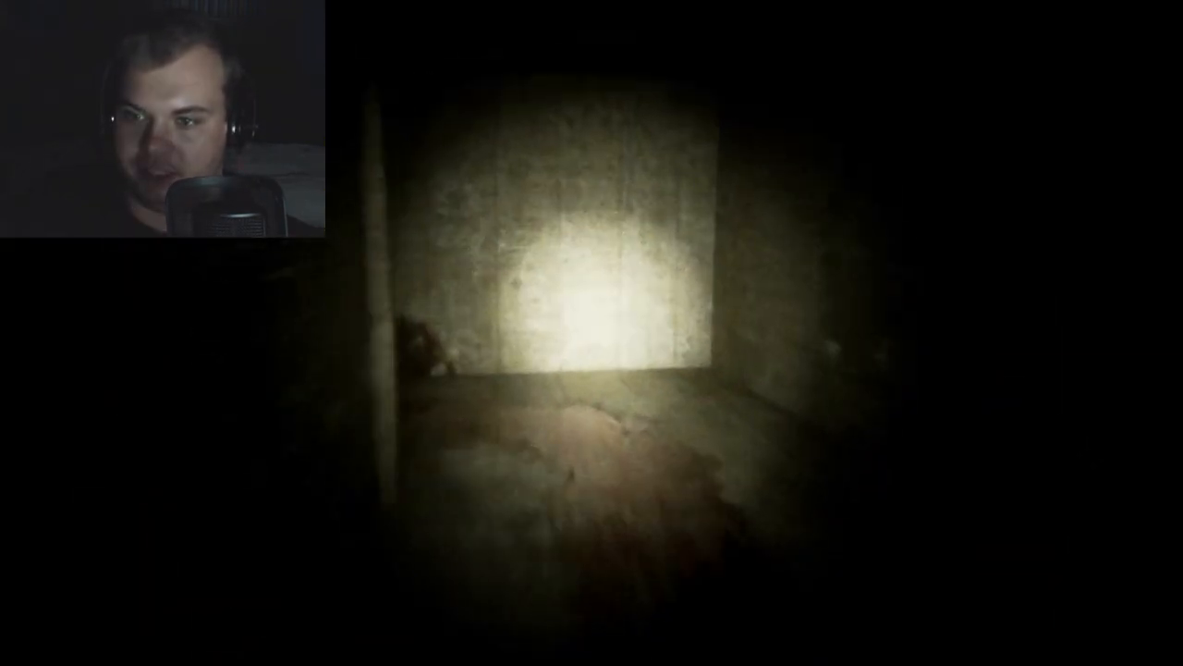
{"action": "mouse_move", "coordinate": [592, 333]}
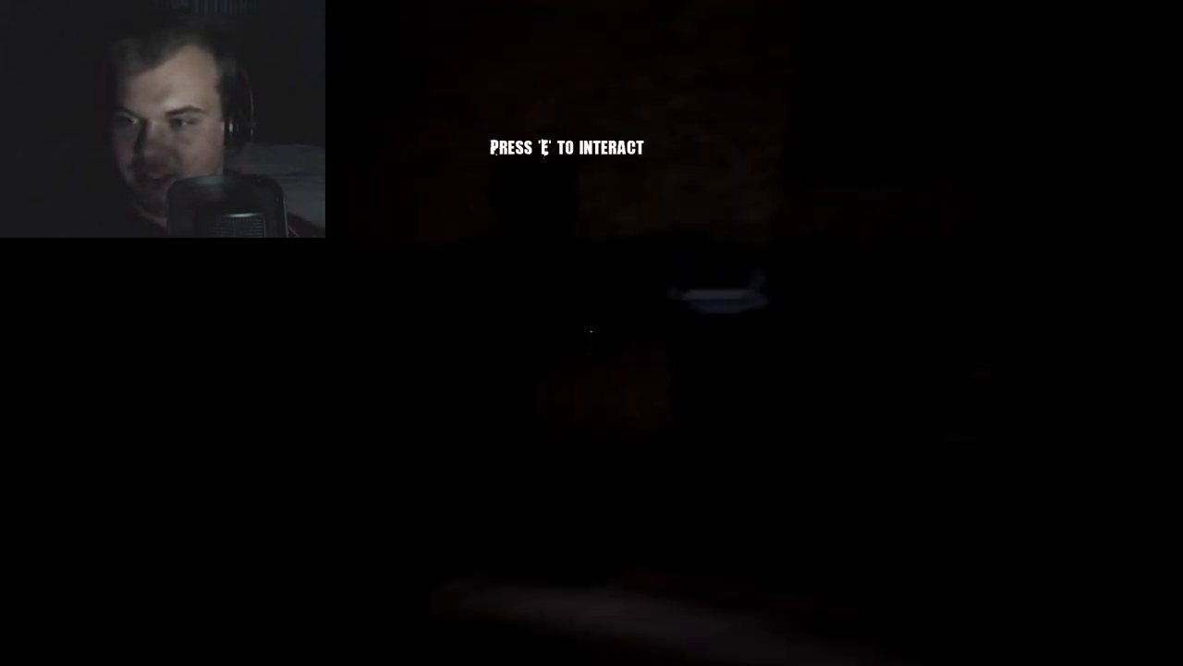
{"action": "key", "text": "e"}
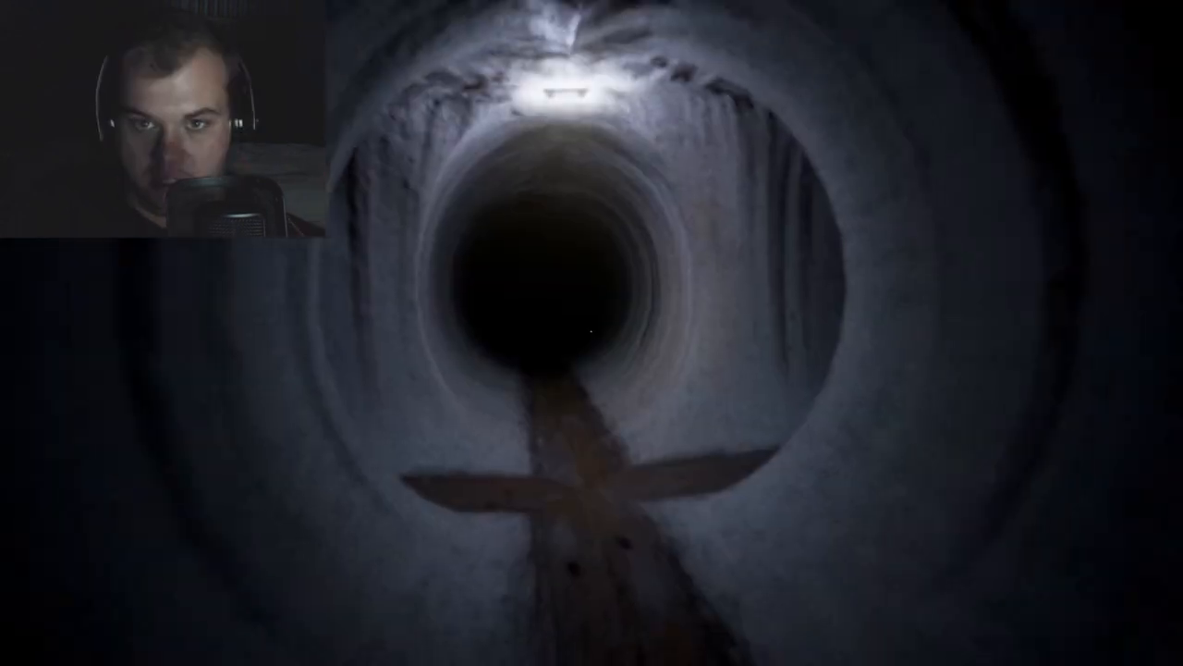